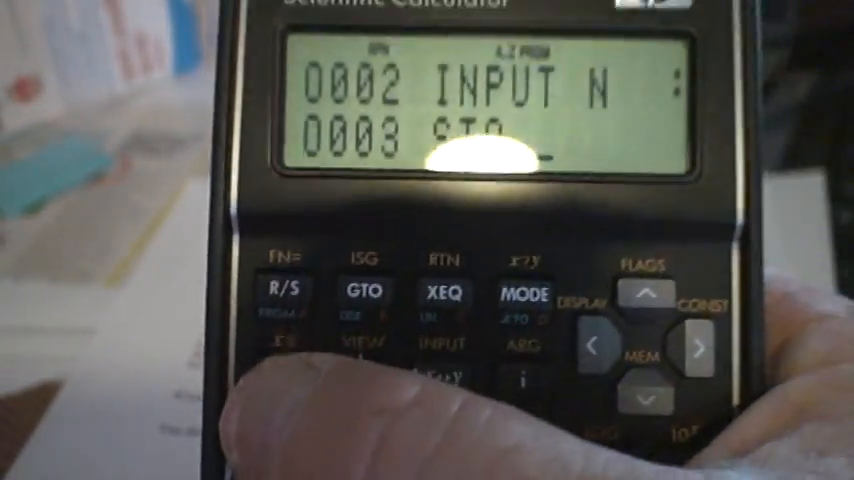
pyautogui.moveTo(427, 240)
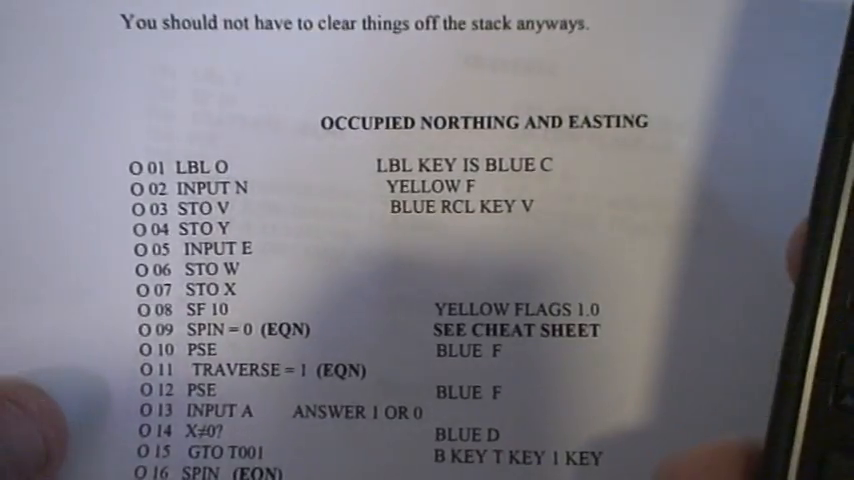